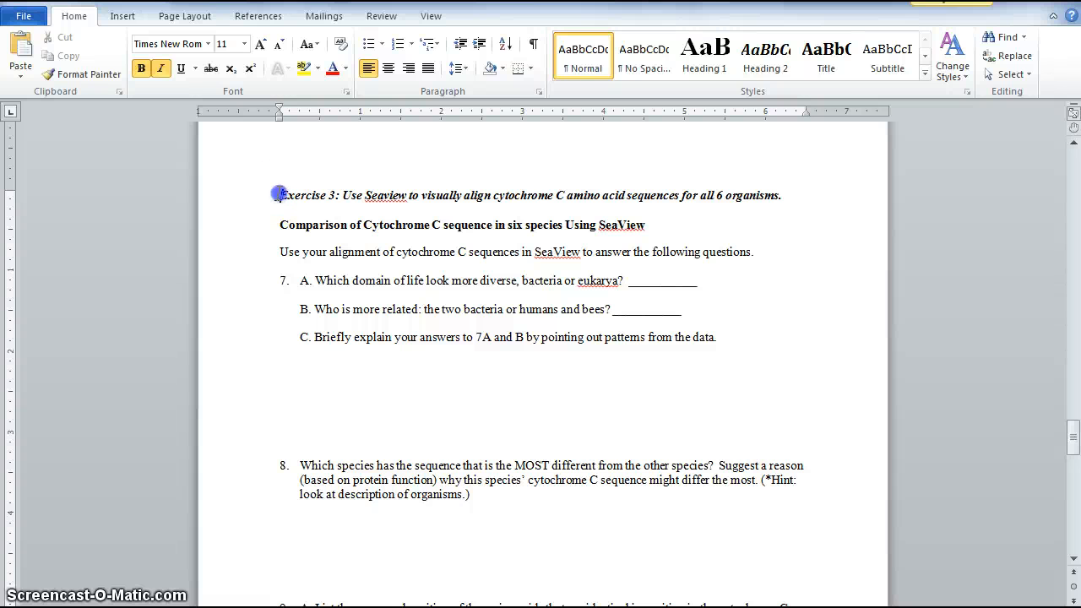
Step: Select the 'Exercise 3: Use Seaview…' heading line in the Word worksheet
drag(280, 195, 408, 195)
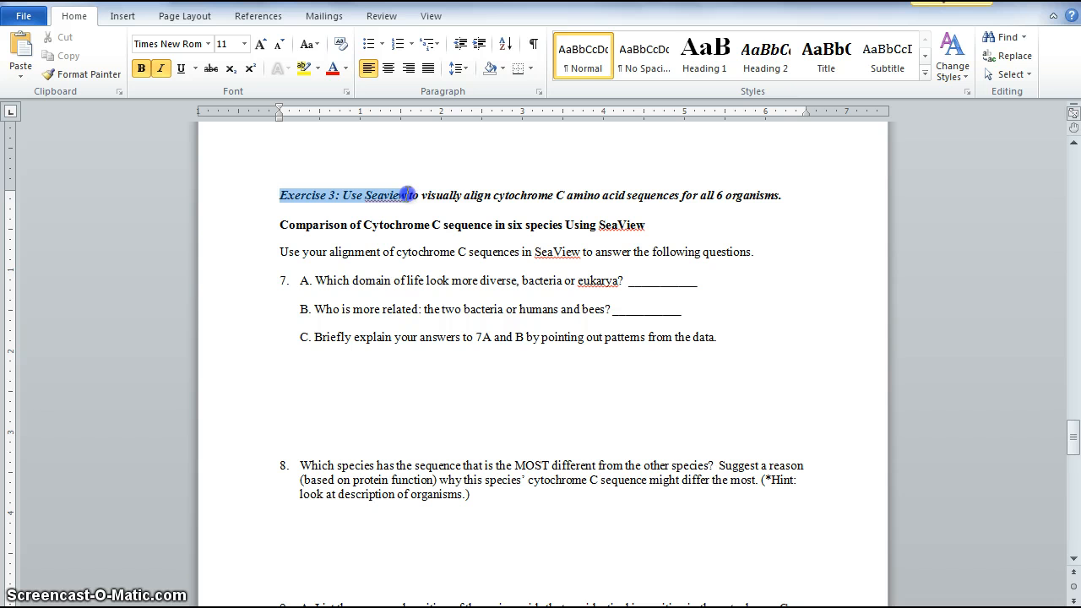
drag(406, 195, 549, 196)
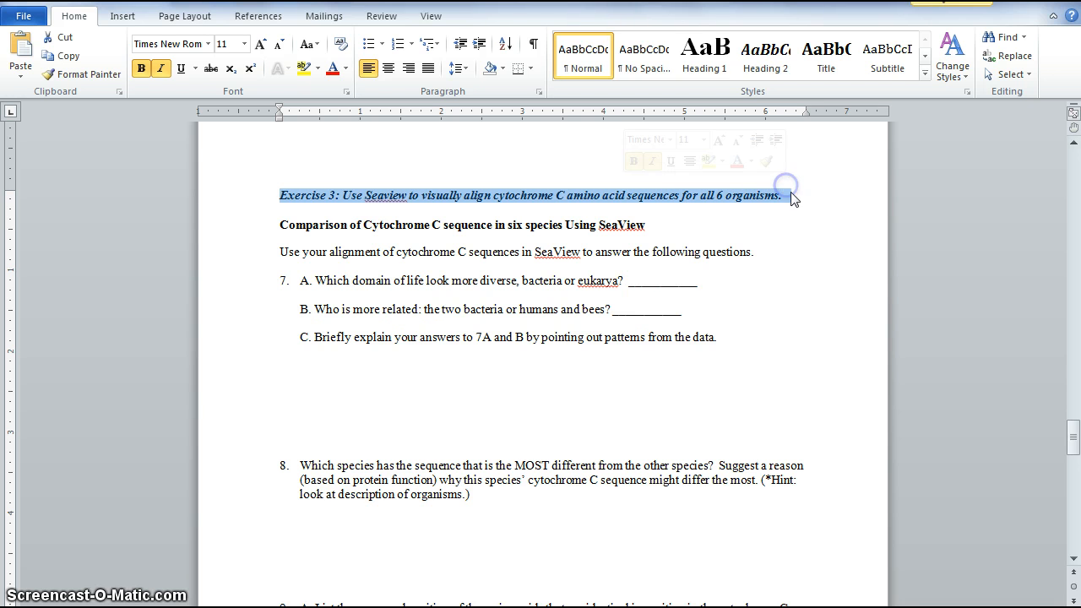
mouse_move(711, 229)
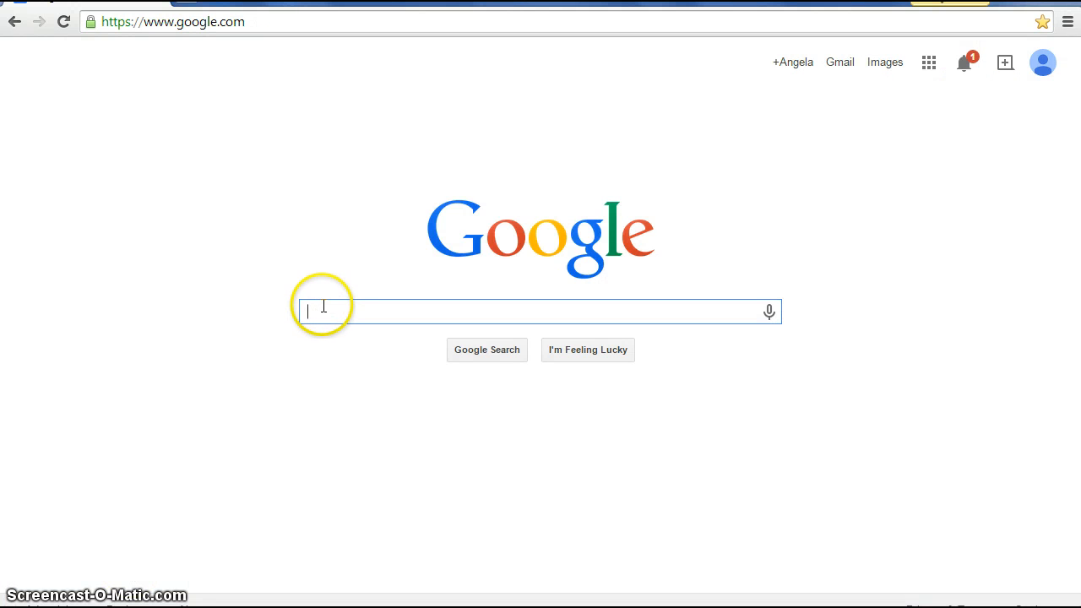
Step: Search Google for 'seaview align sequences' and open the PRABI-Doua: SeaView result
text(seaview)
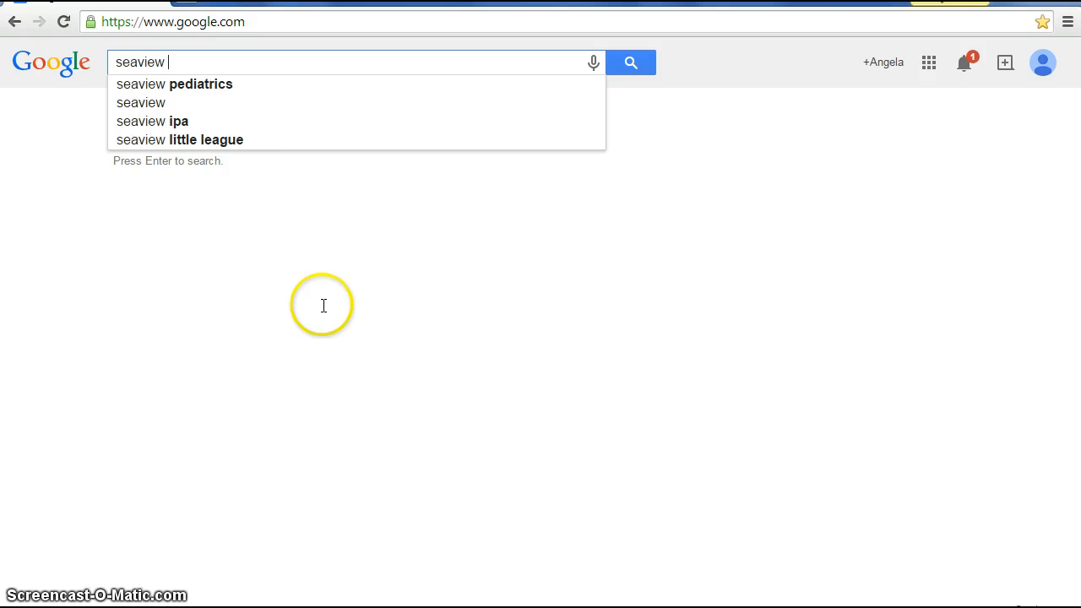
text(align s)
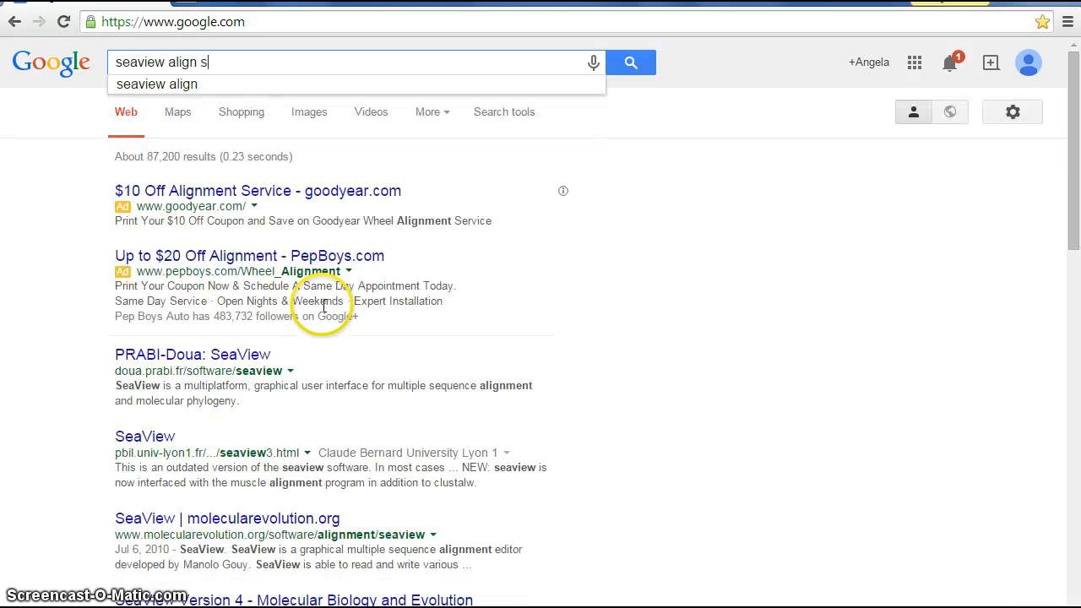
text(equences)
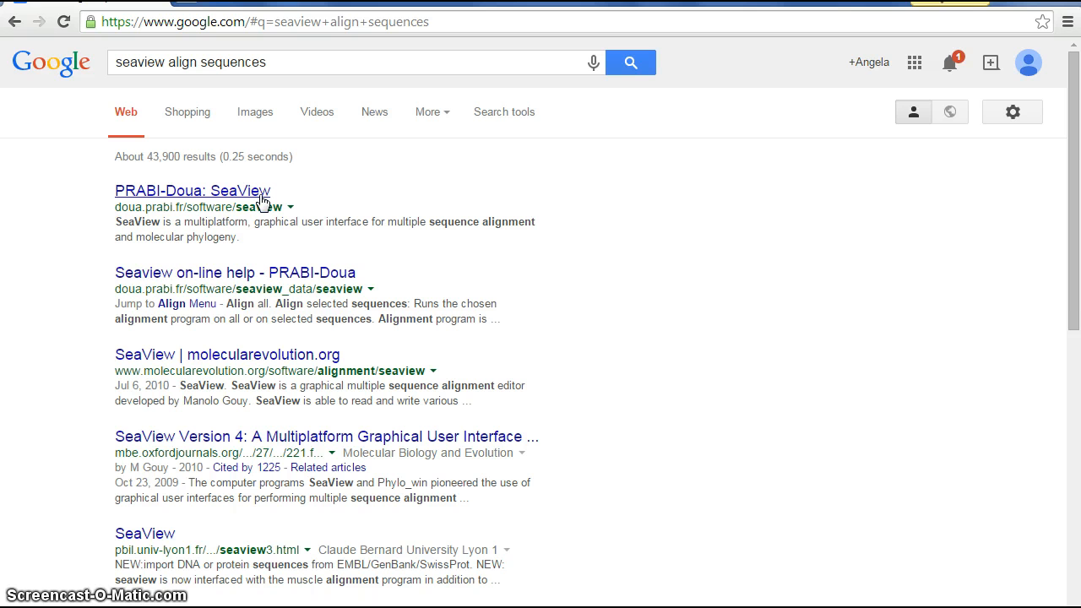
click(191, 190)
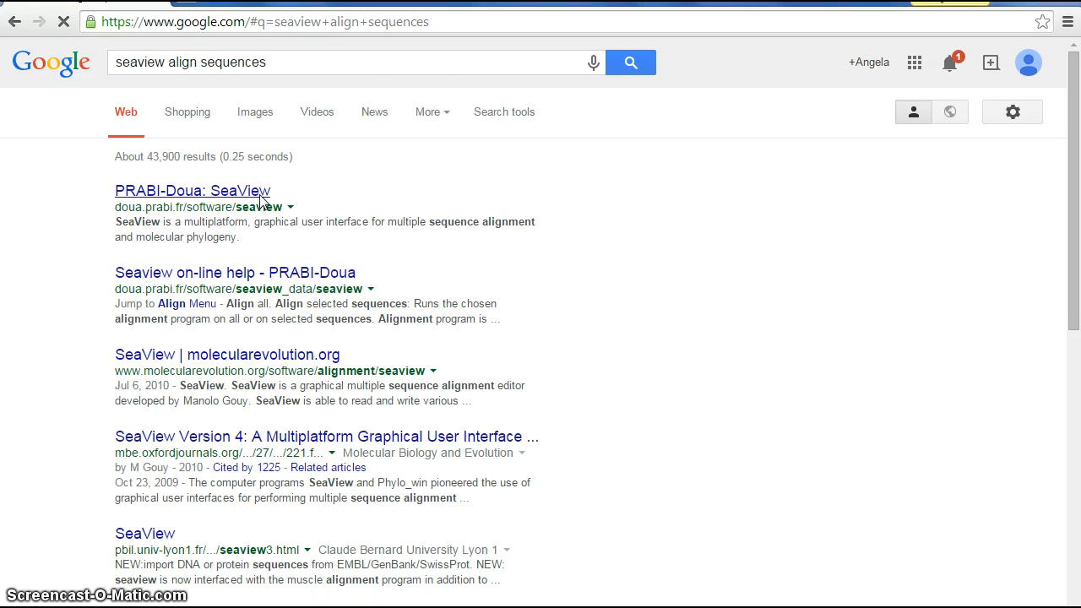
Step: Start downloading the MS Windows self-extractable SeaView archive from the Download SeaView section
click(192, 191)
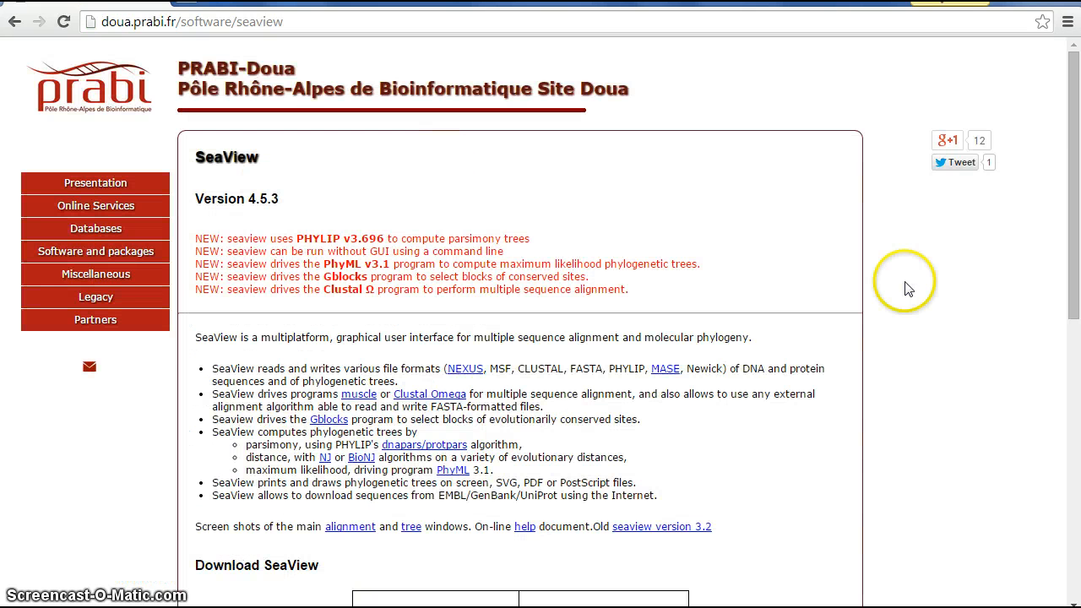
scroll(down, 3)
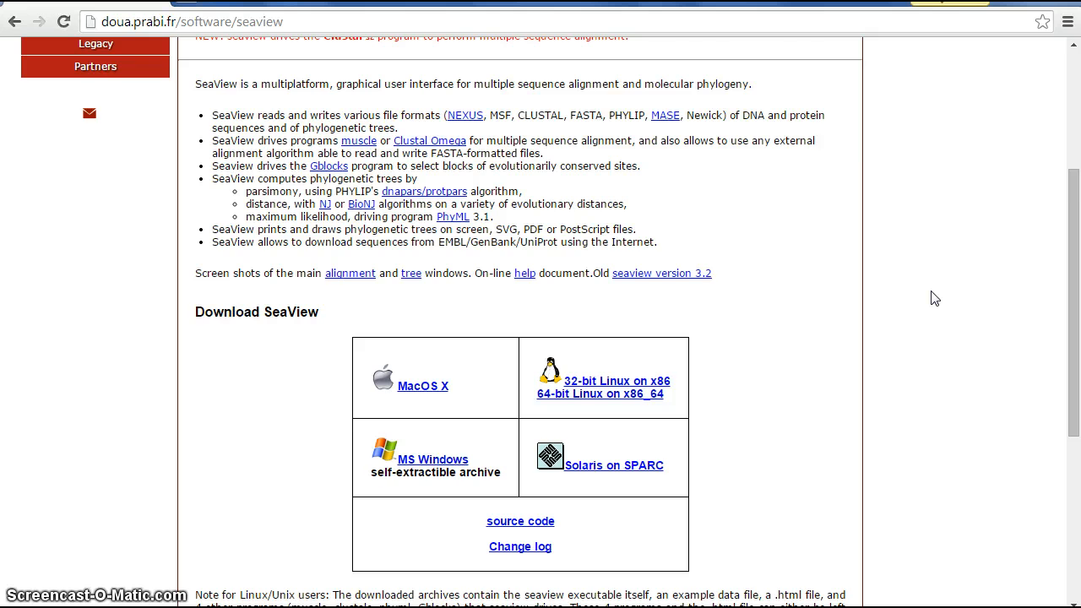
scroll(down, 3)
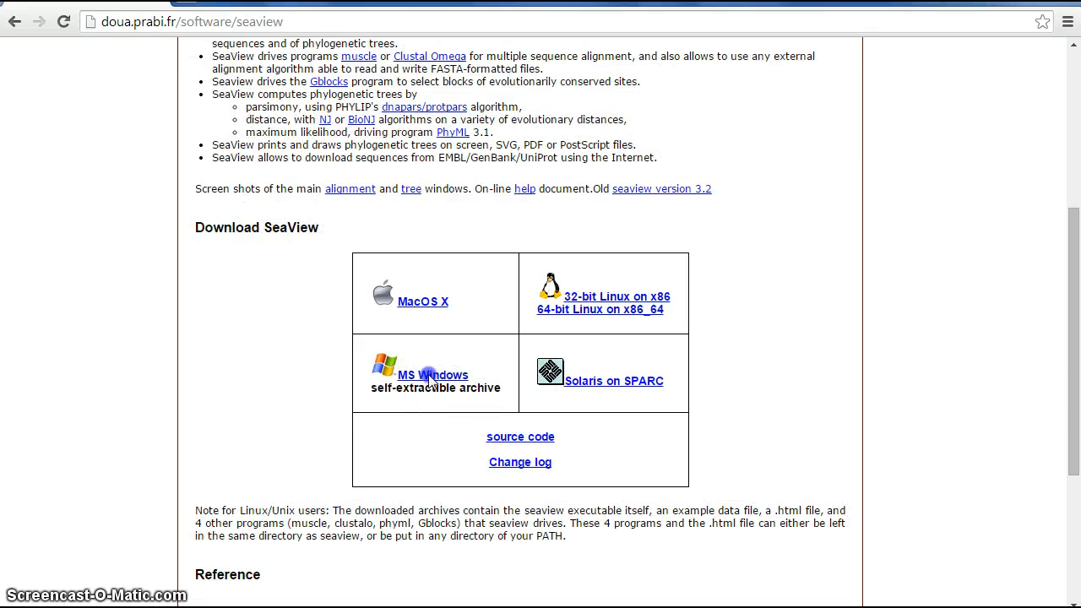
click(432, 375)
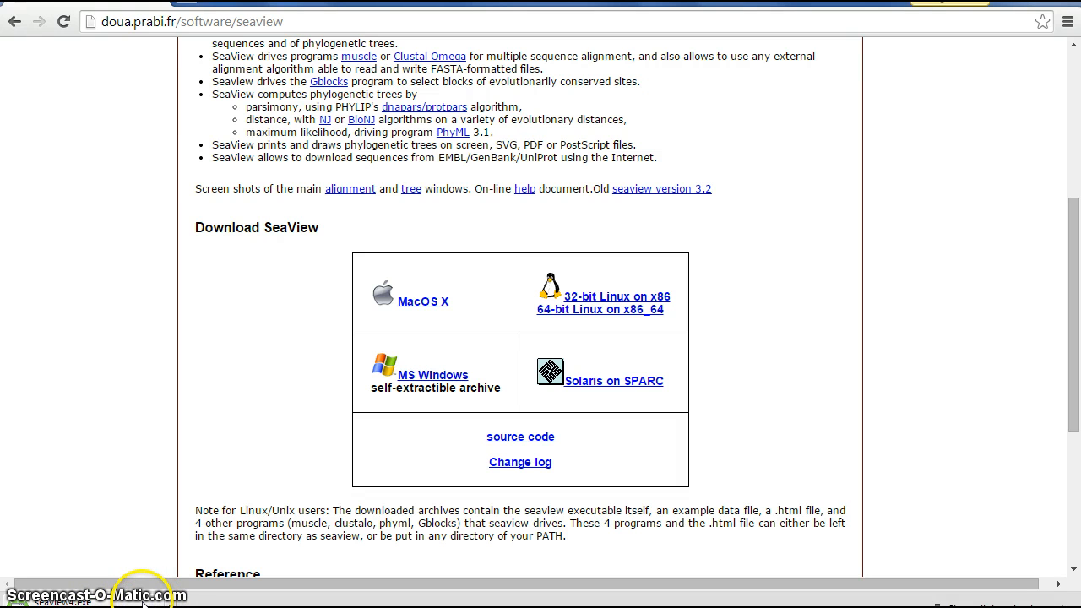
scroll(down, 3)
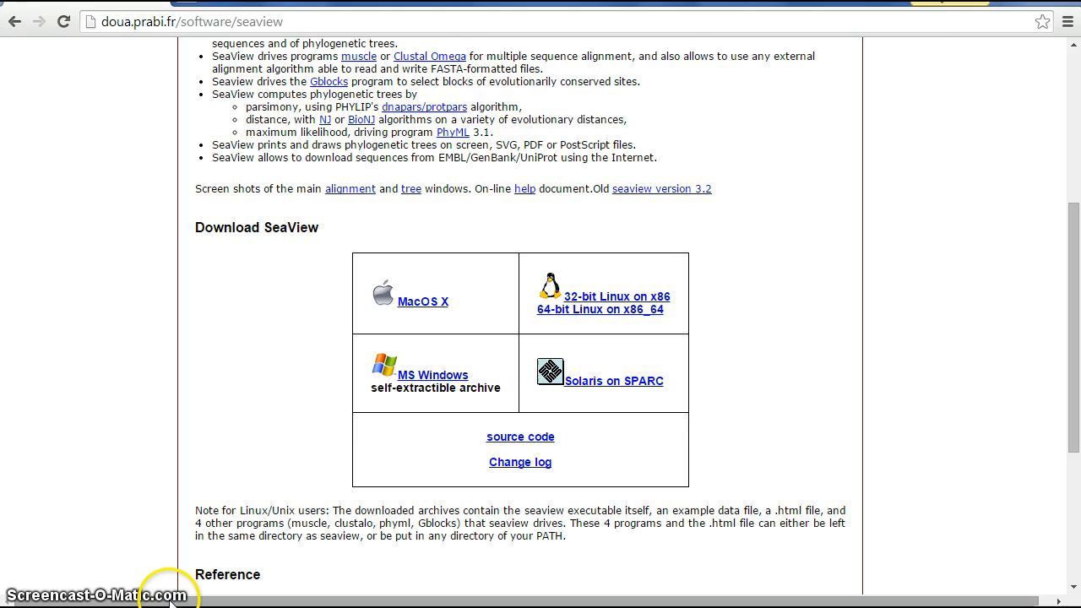
Step: Run seaview4.exe and extract its files to the Desktop
click(434, 375)
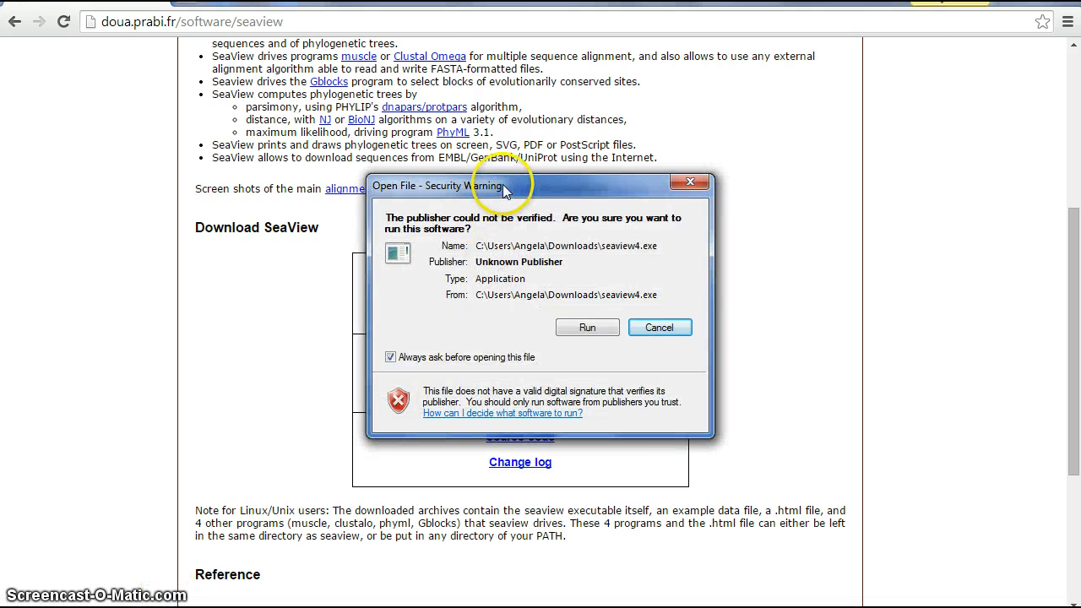
mouse_move(587, 328)
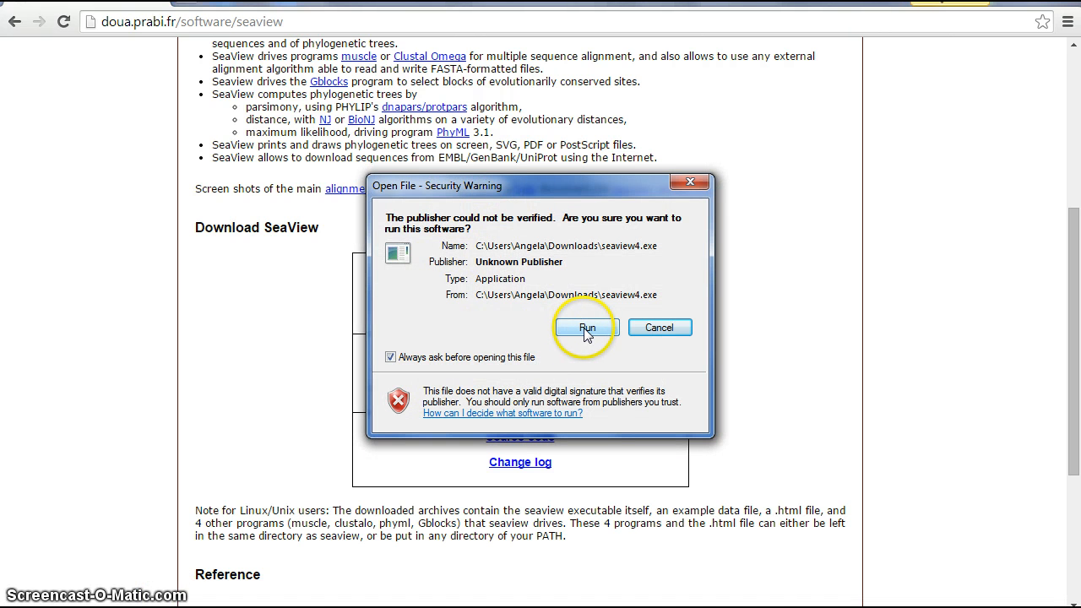
click(586, 328)
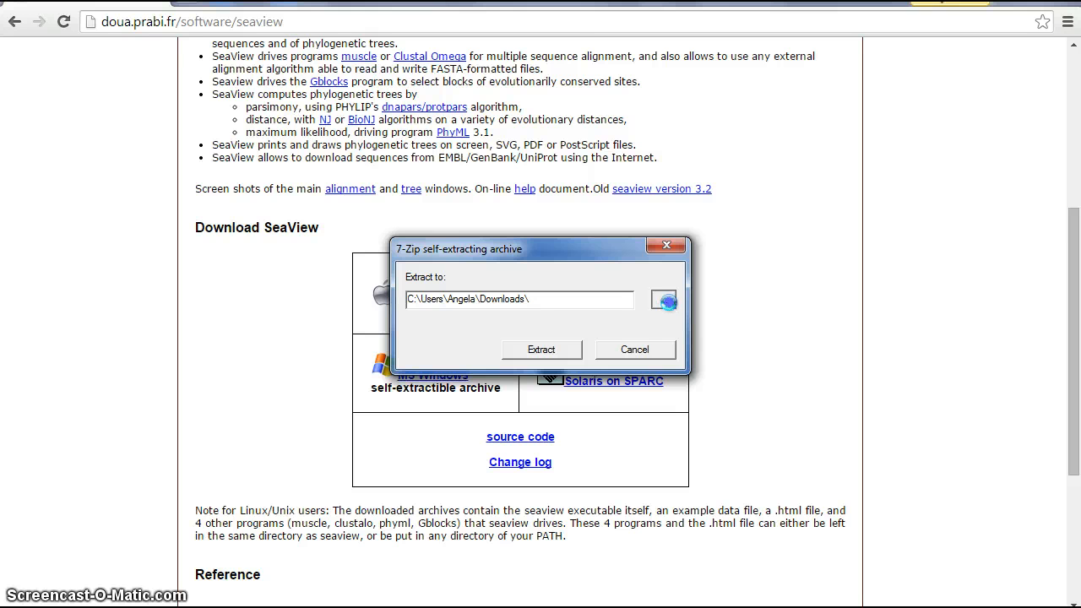
click(664, 300)
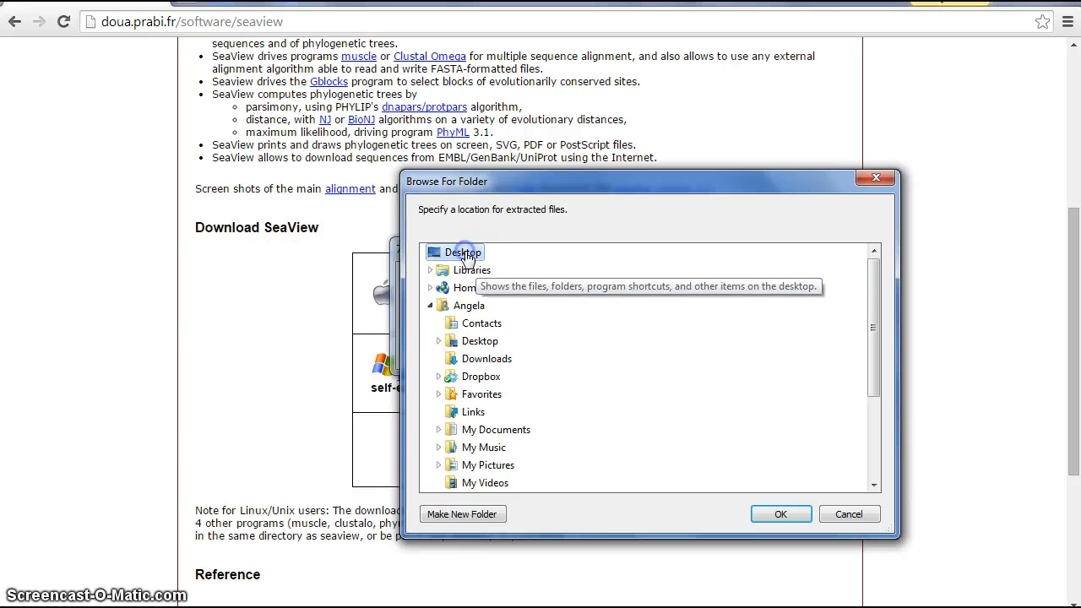
click(780, 513)
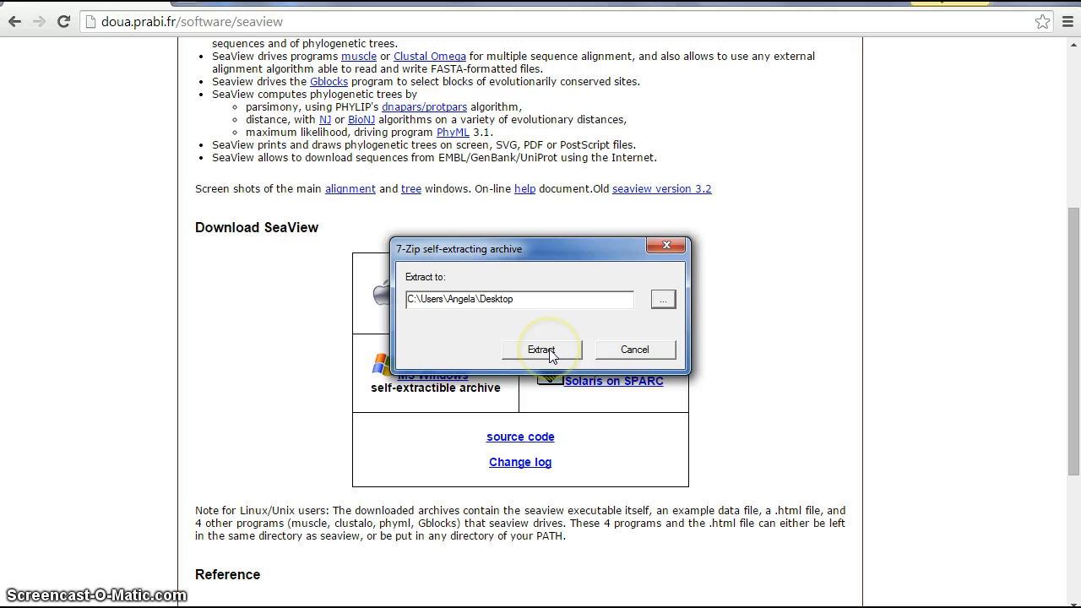
click(541, 349)
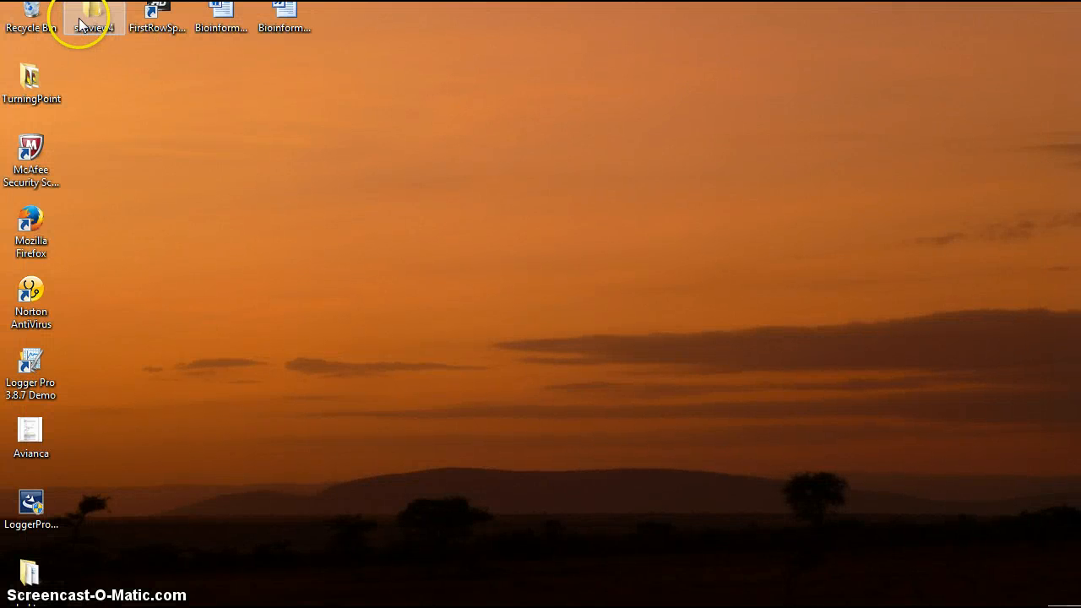
Step: Open the seaview4 folder on the desktop and launch the seaview application
drag(93, 13, 220, 154)
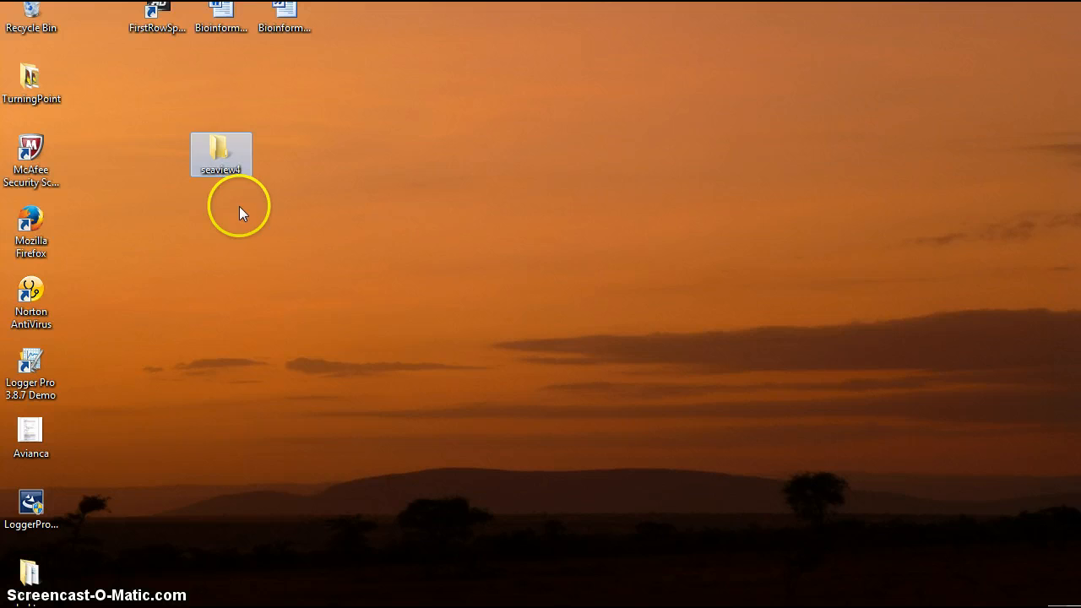
mouse_move(222, 152)
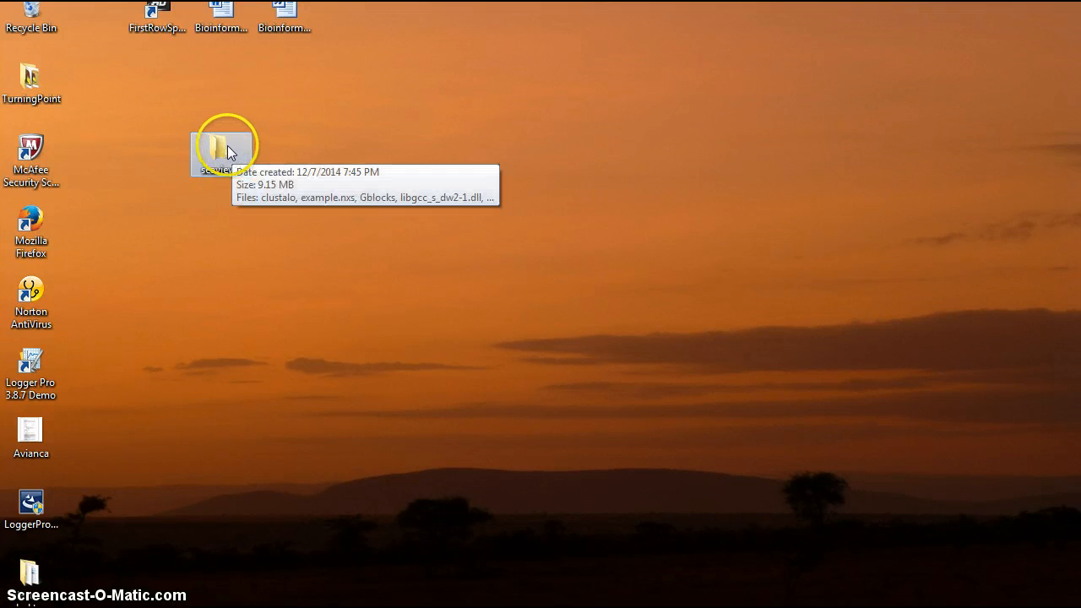
double_click(225, 143)
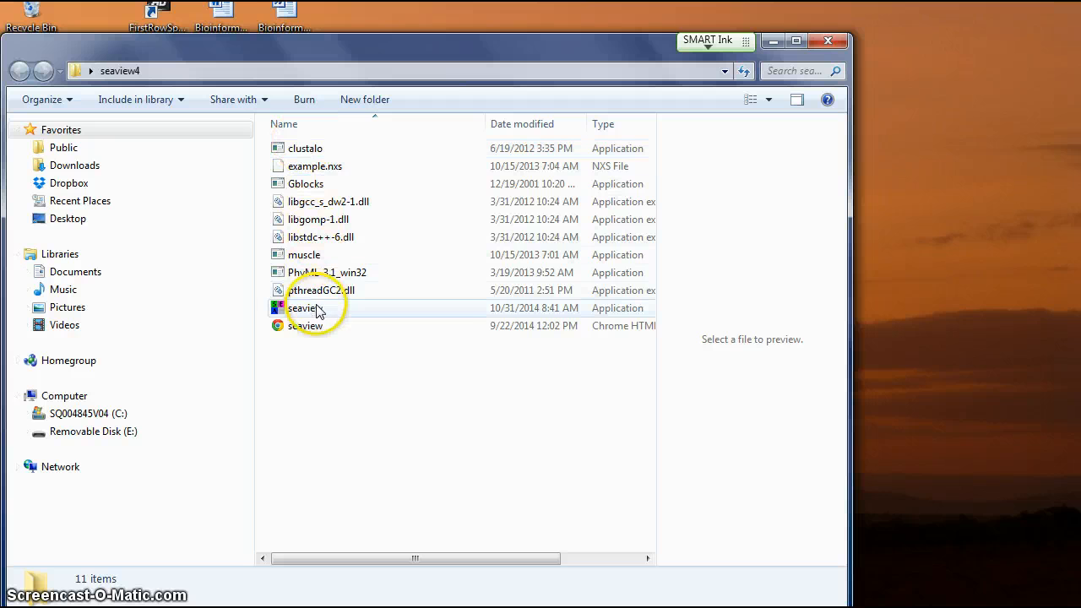
mouse_move(279, 307)
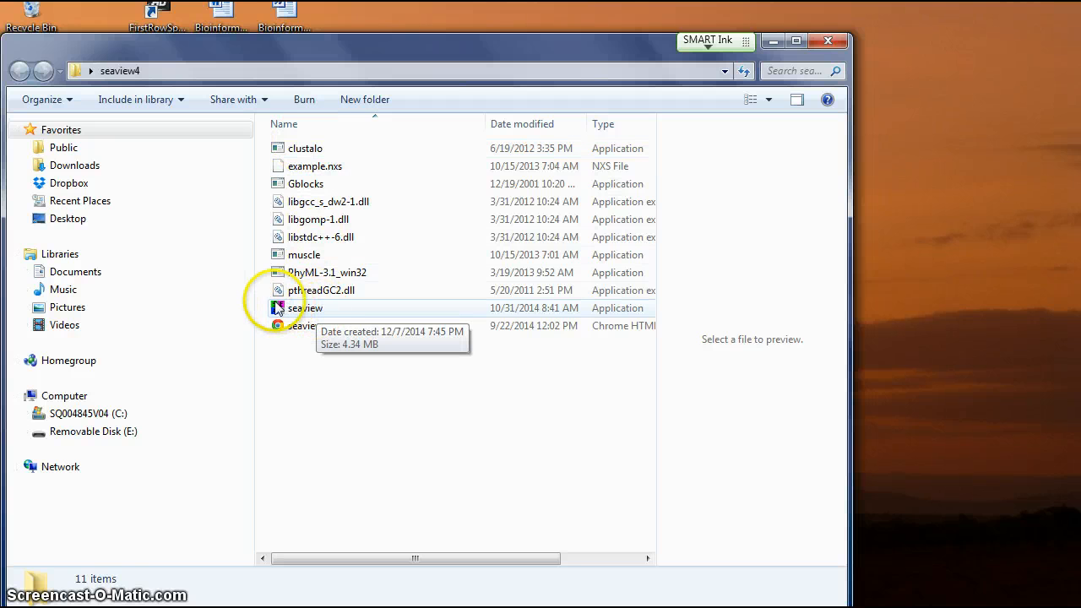
double_click(309, 308)
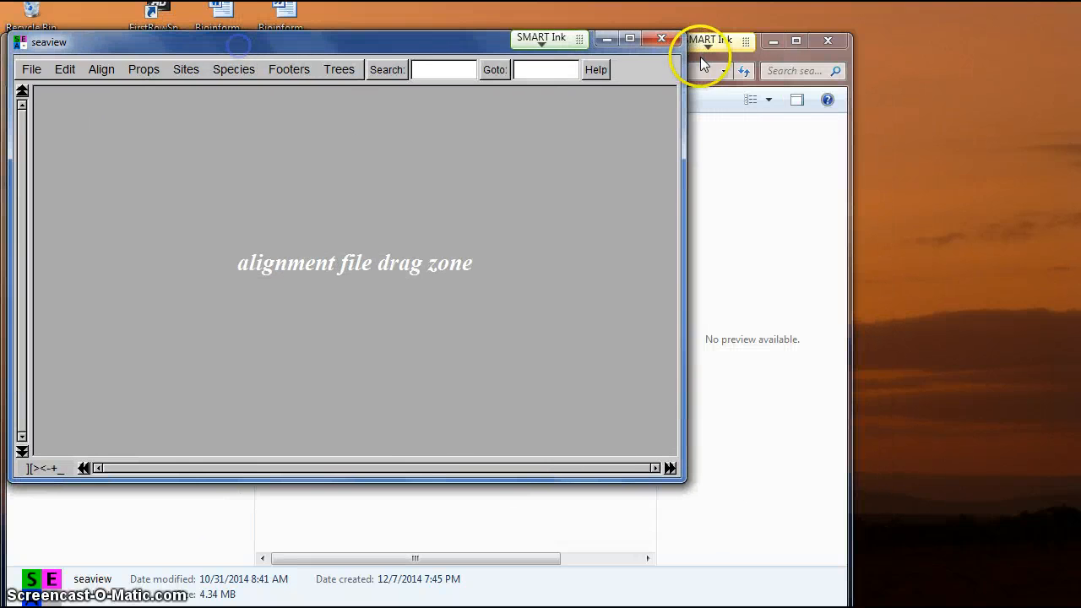
Step: Close the seaview4 Explorer window and resize the empty SeaView window
click(829, 41)
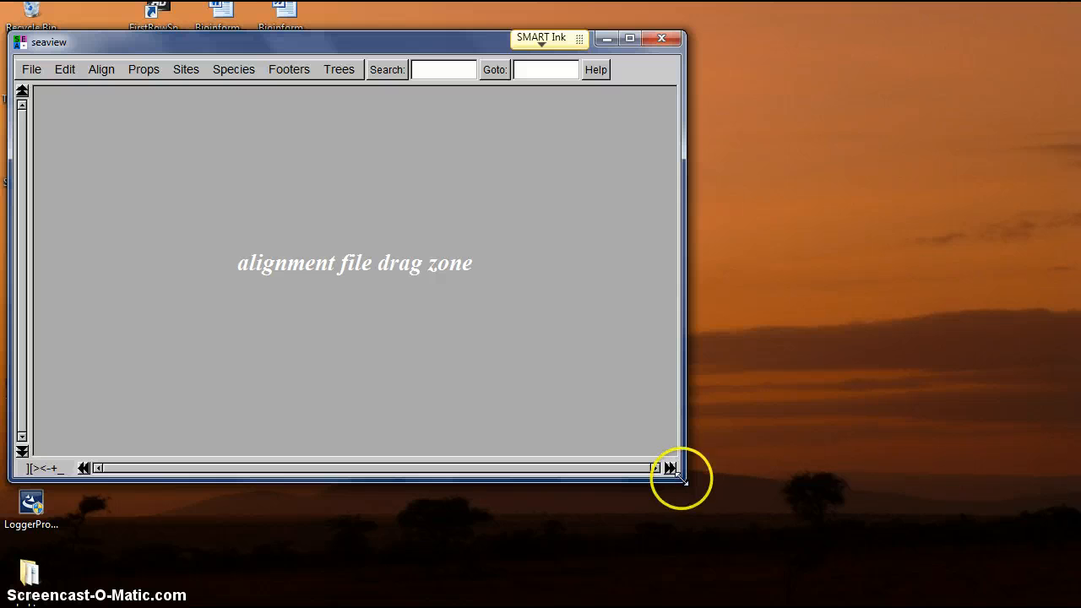
drag(683, 479, 742, 528)
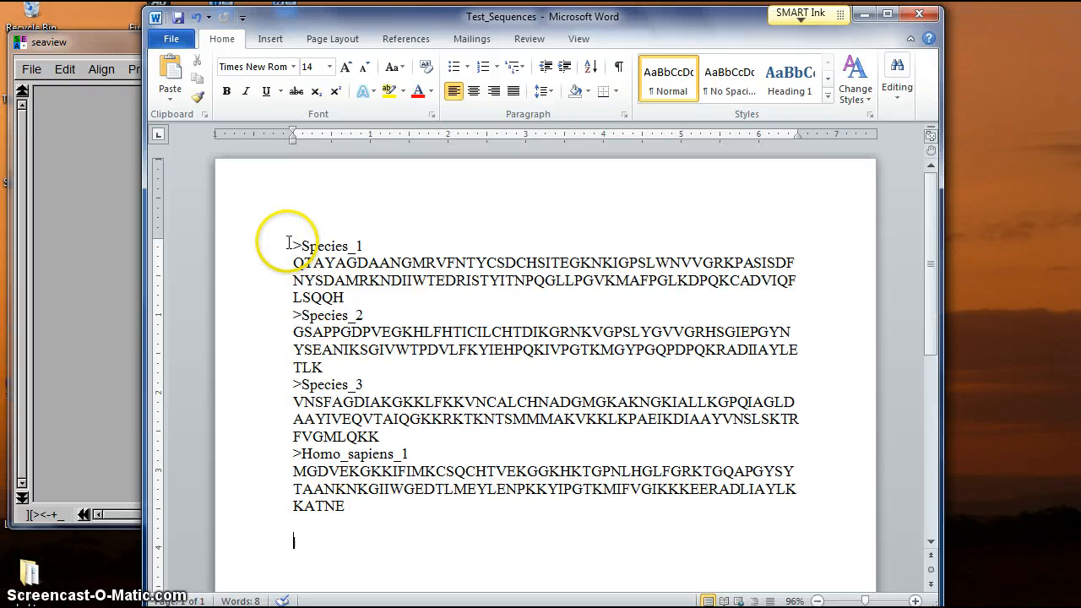
Step: Select all the FASTA sequence text in the Test_Sequences document
key(ctrl+a)
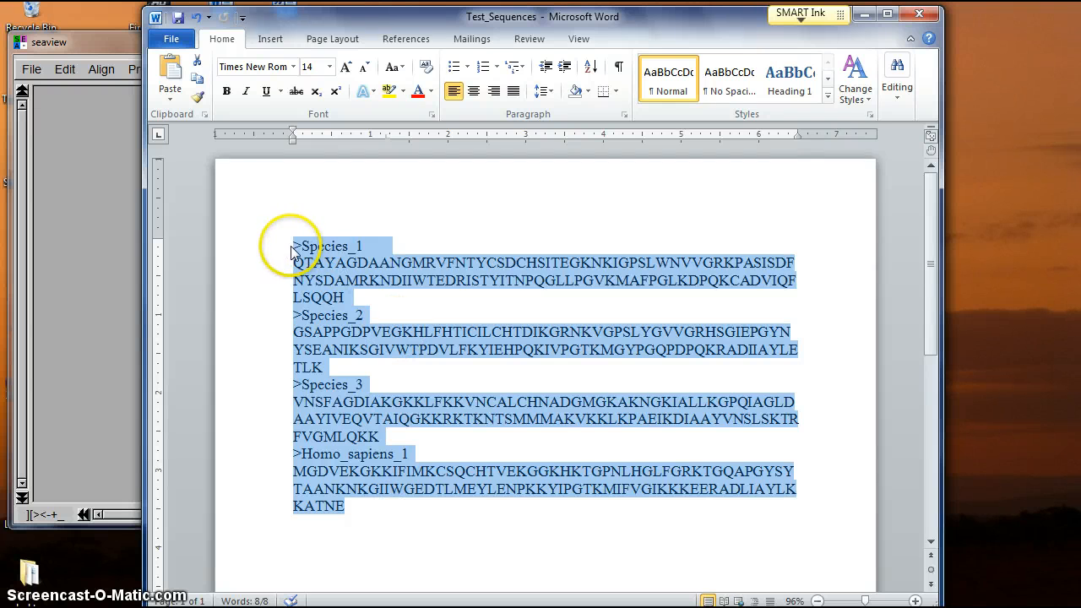
mouse_move(391, 308)
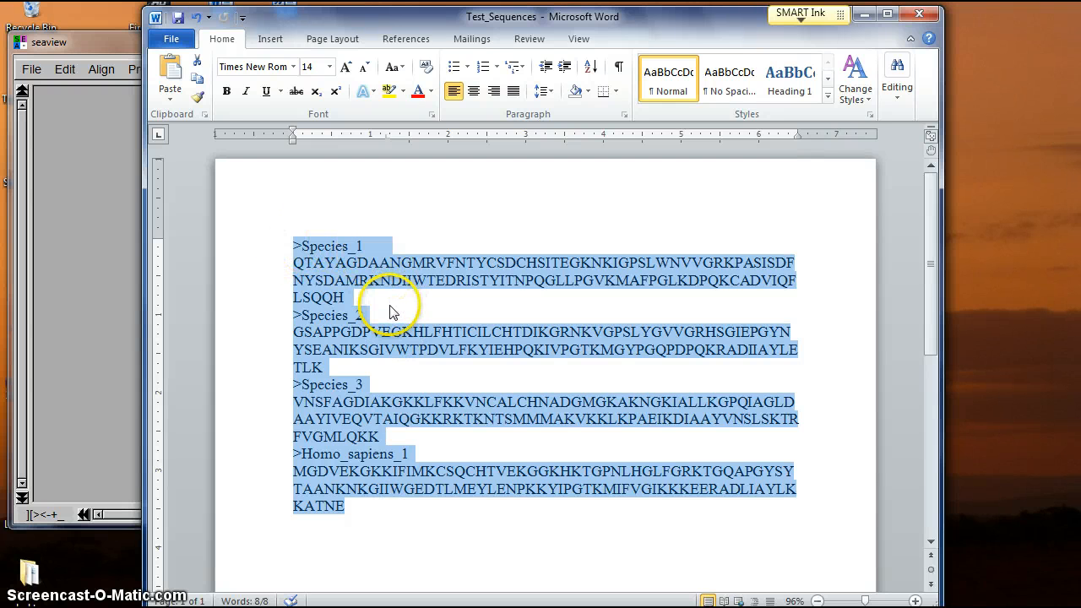
mouse_move(387, 300)
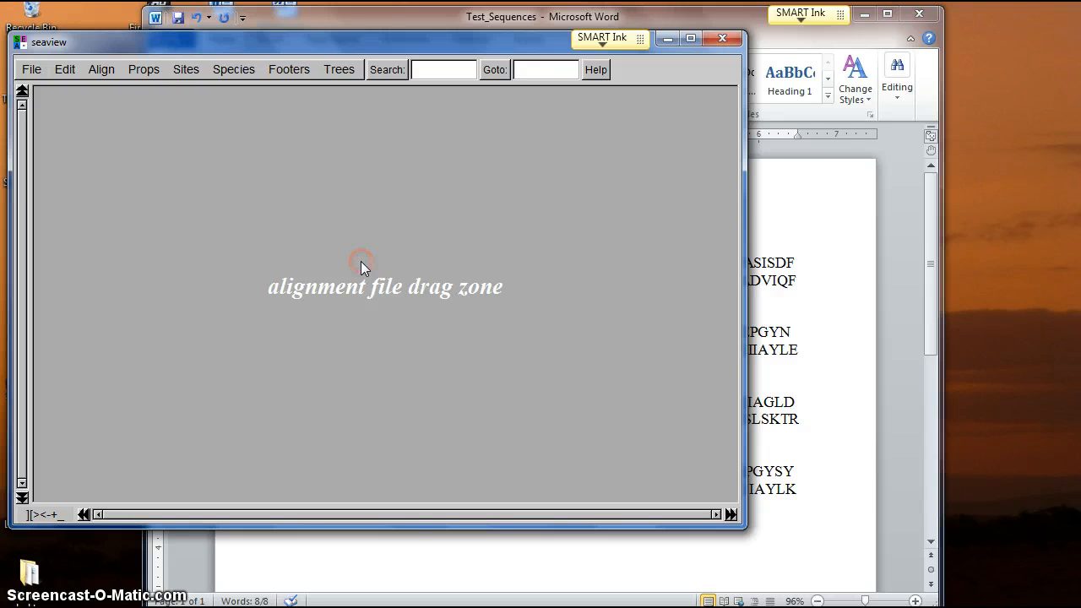
mouse_move(365, 268)
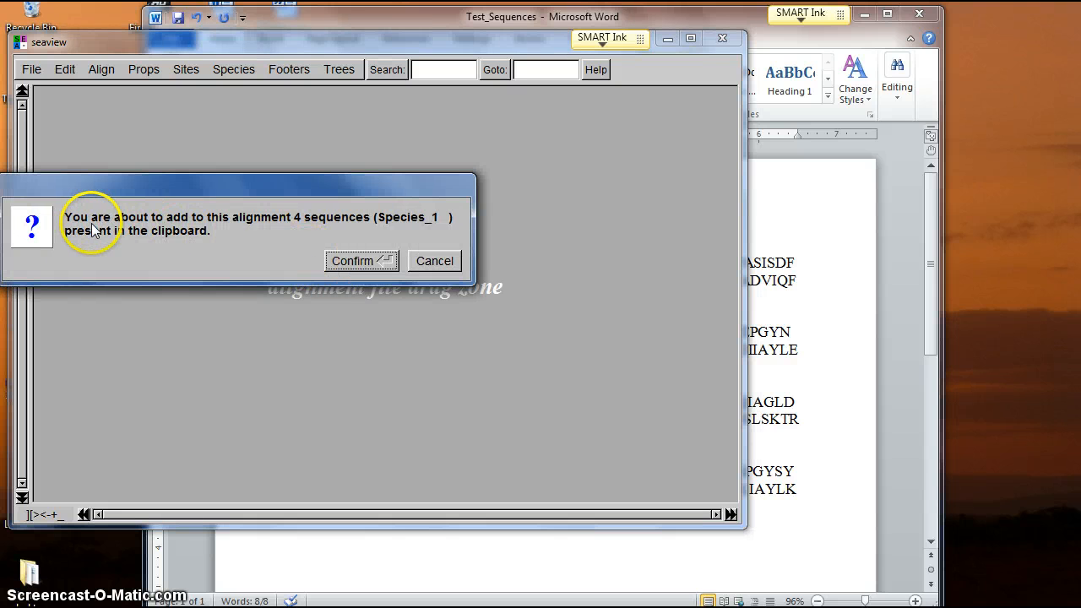
mouse_move(311, 226)
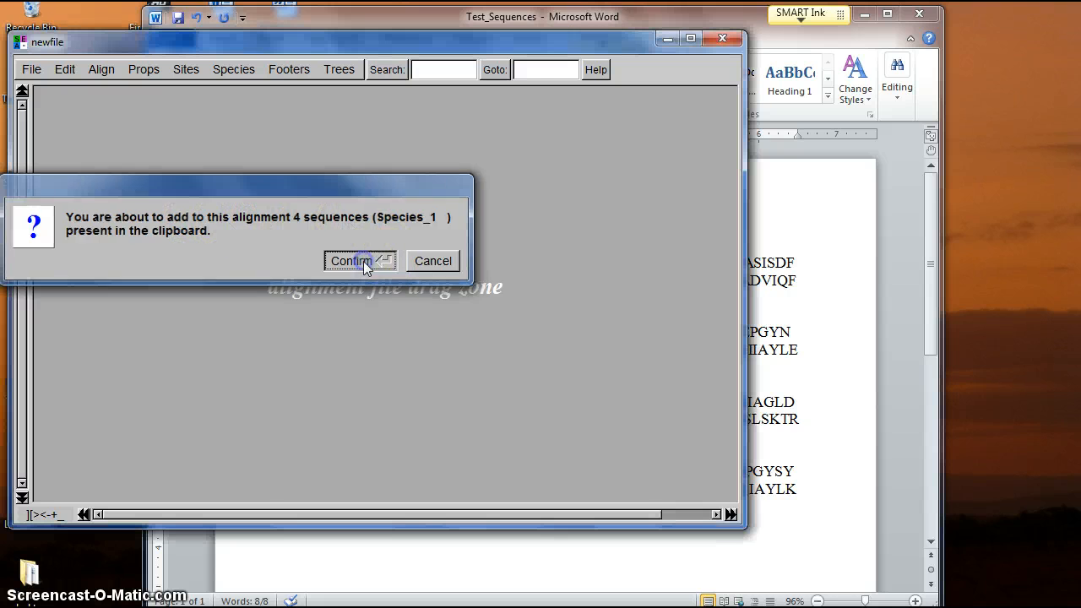
Step: Confirm adding Species_1 to Species_3 and Homo_sapiens_1 from the clipboard
click(350, 260)
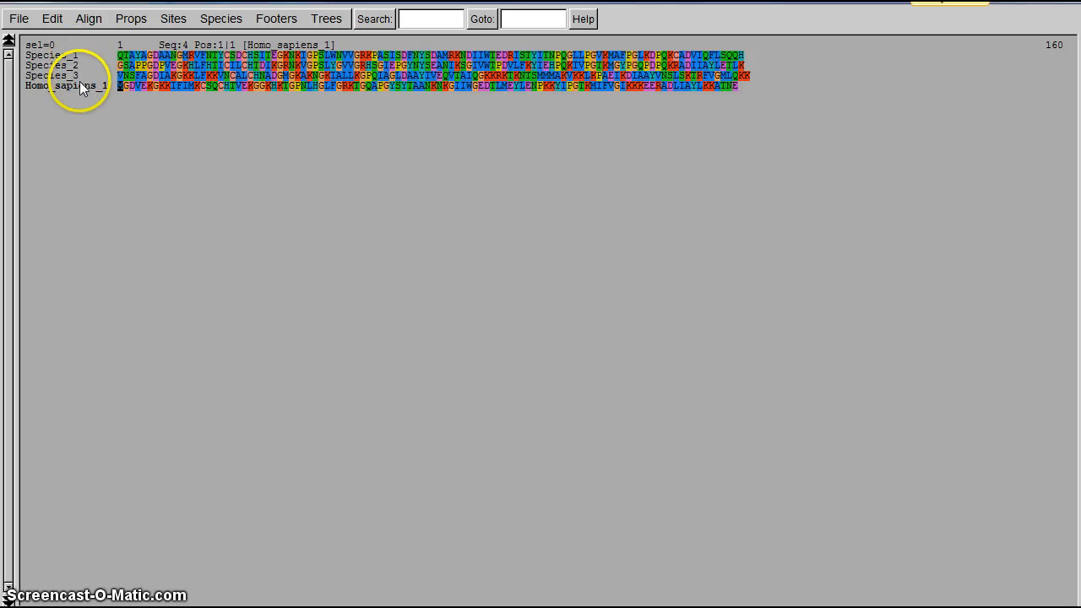
mouse_move(118, 68)
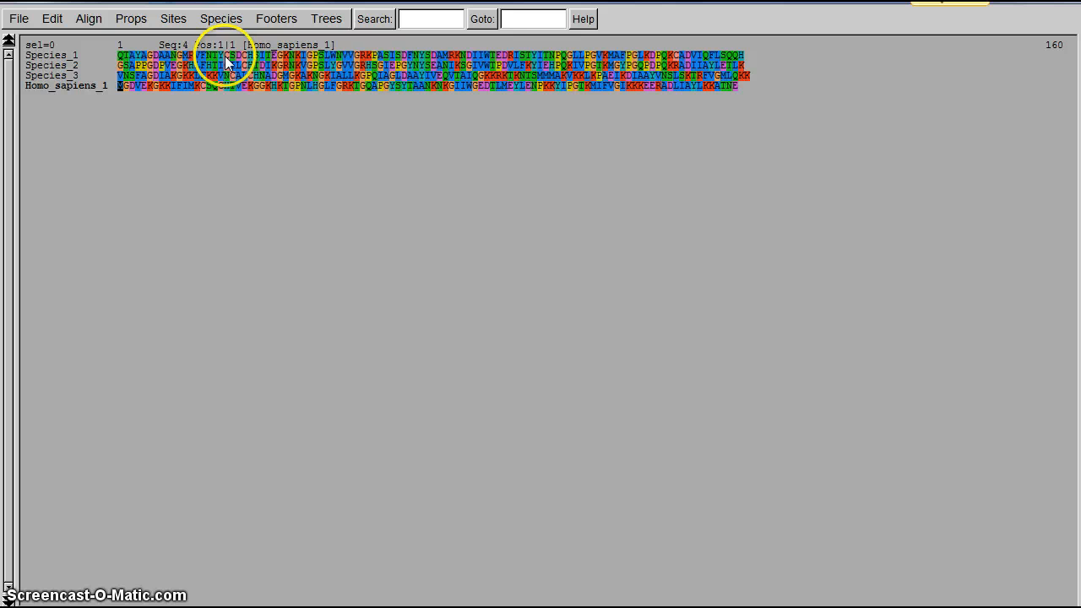
mouse_move(642, 114)
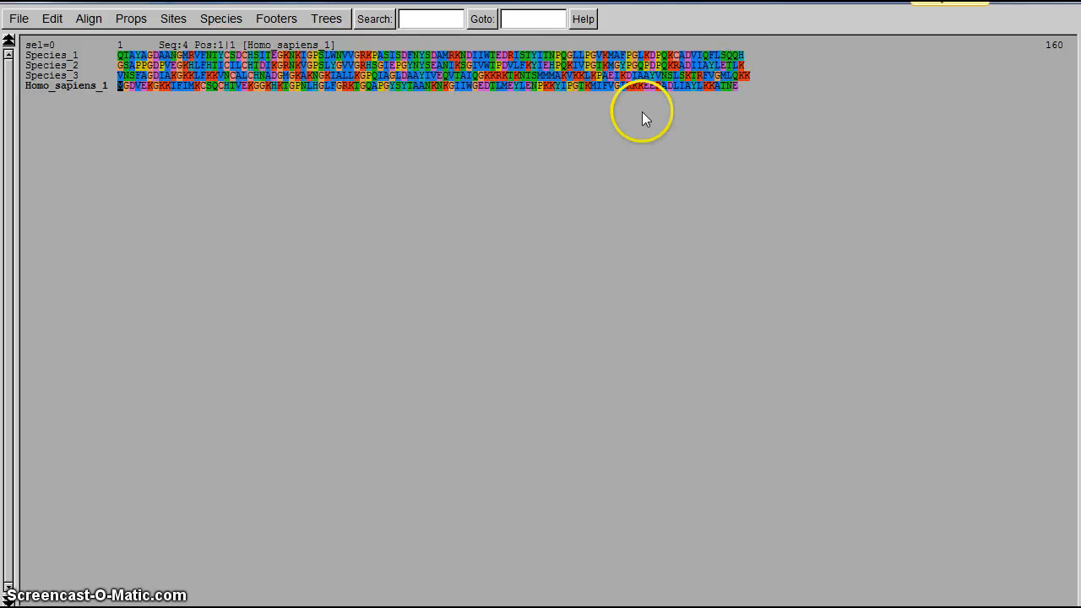
mouse_move(190, 101)
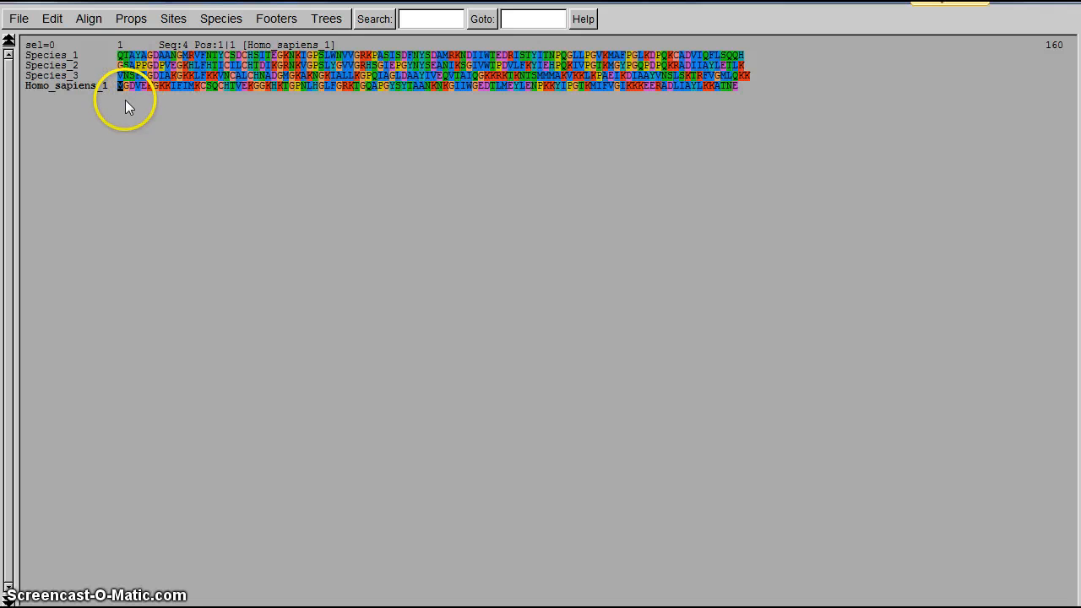
mouse_move(89, 19)
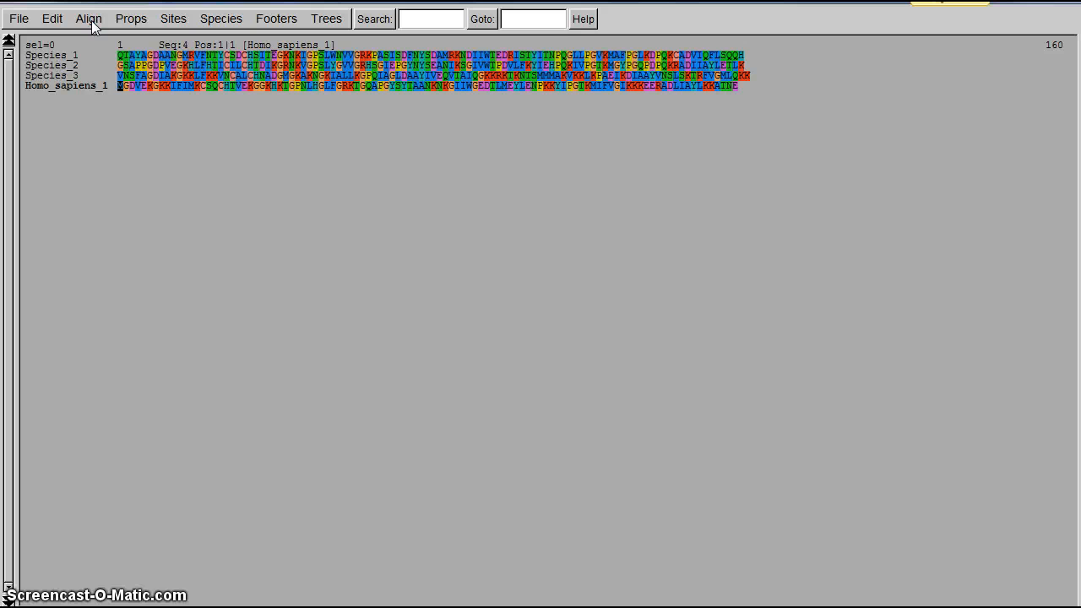
Step: Run Align all with Clustal Omega and dismiss the output log
click(88, 18)
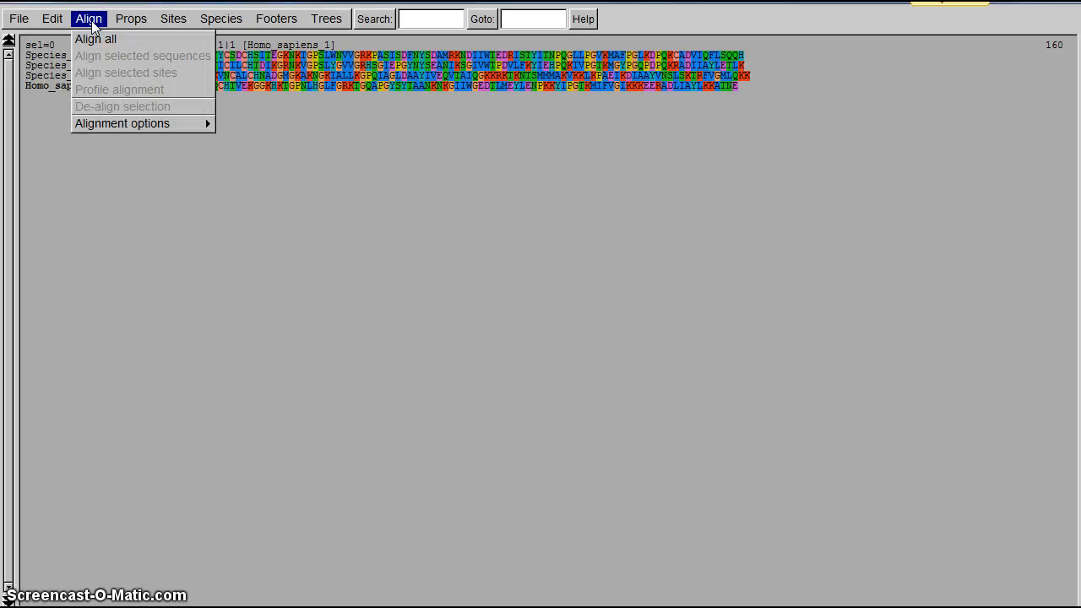
click(95, 39)
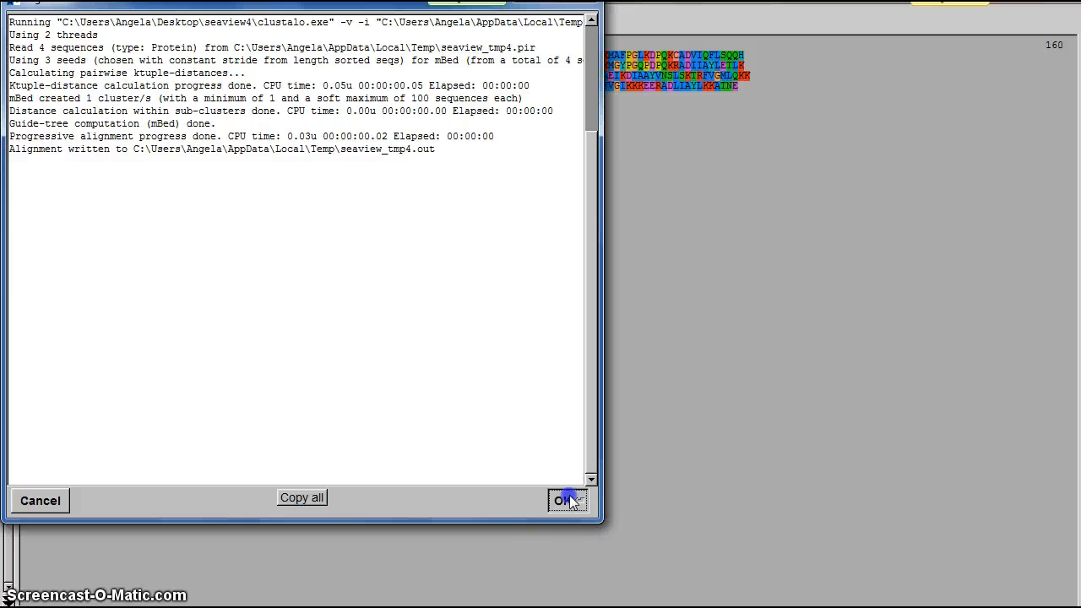
click(567, 500)
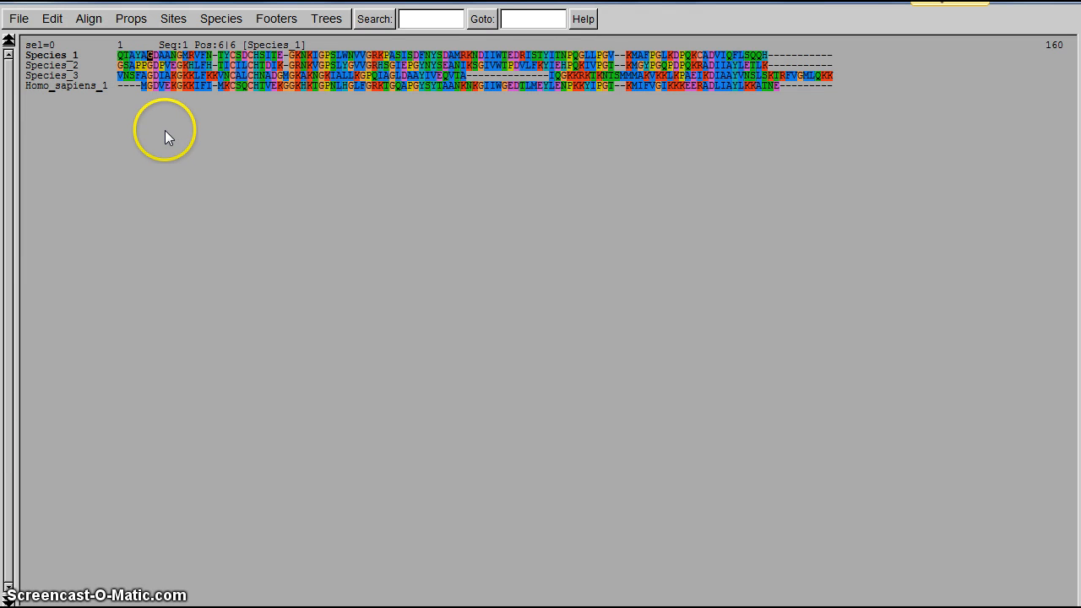
mouse_move(156, 118)
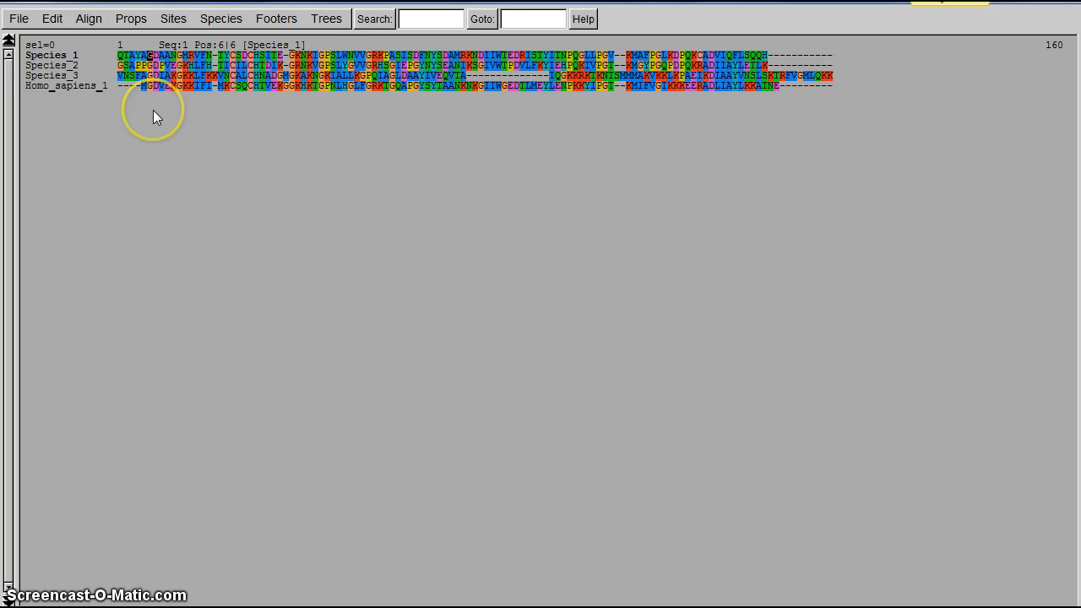
mouse_move(156, 117)
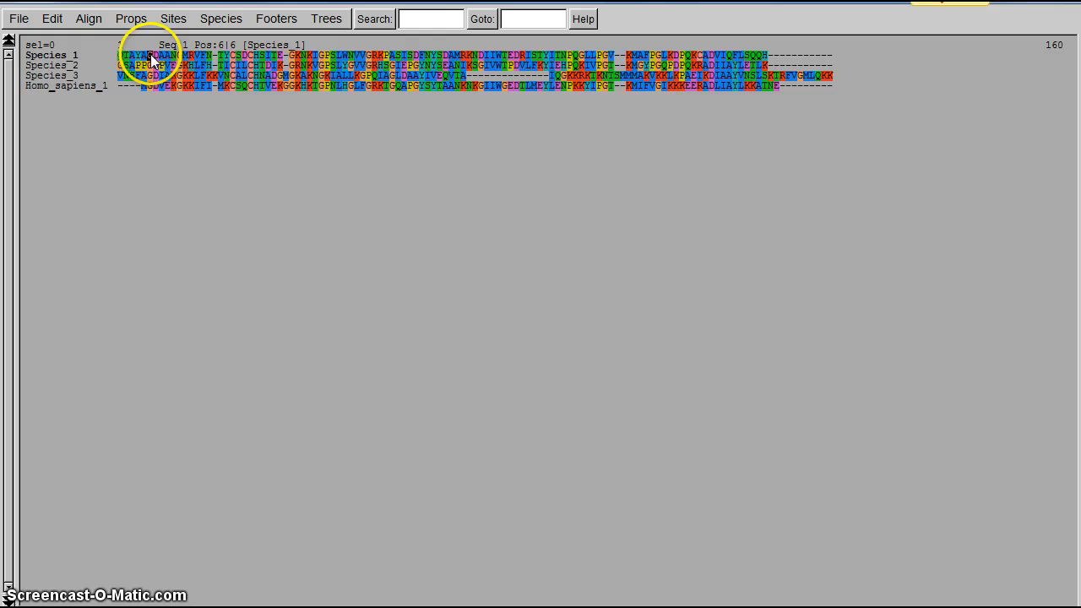
click(152, 65)
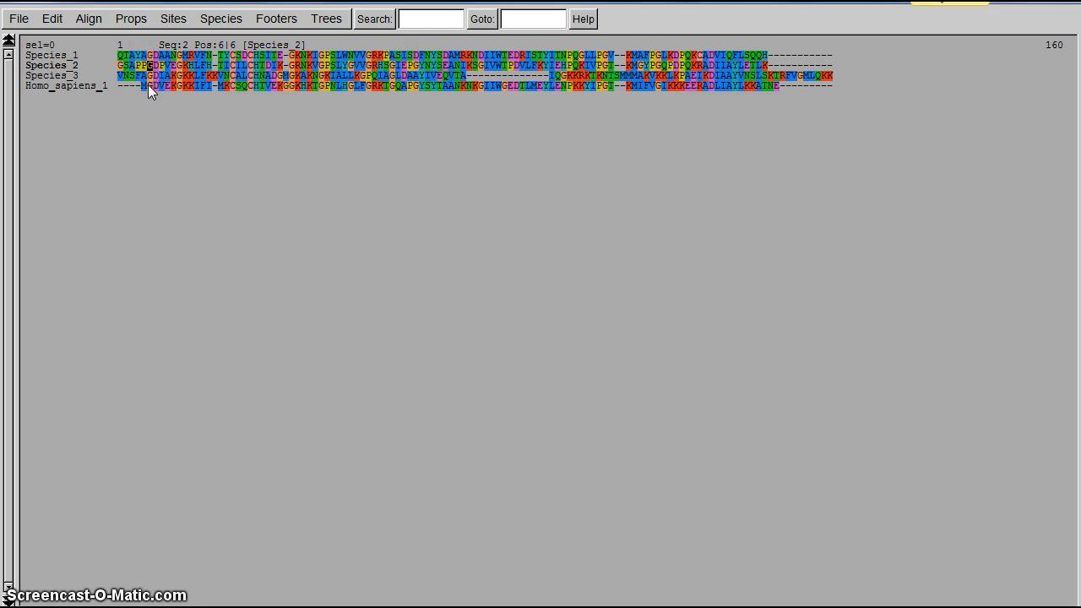
click(150, 56)
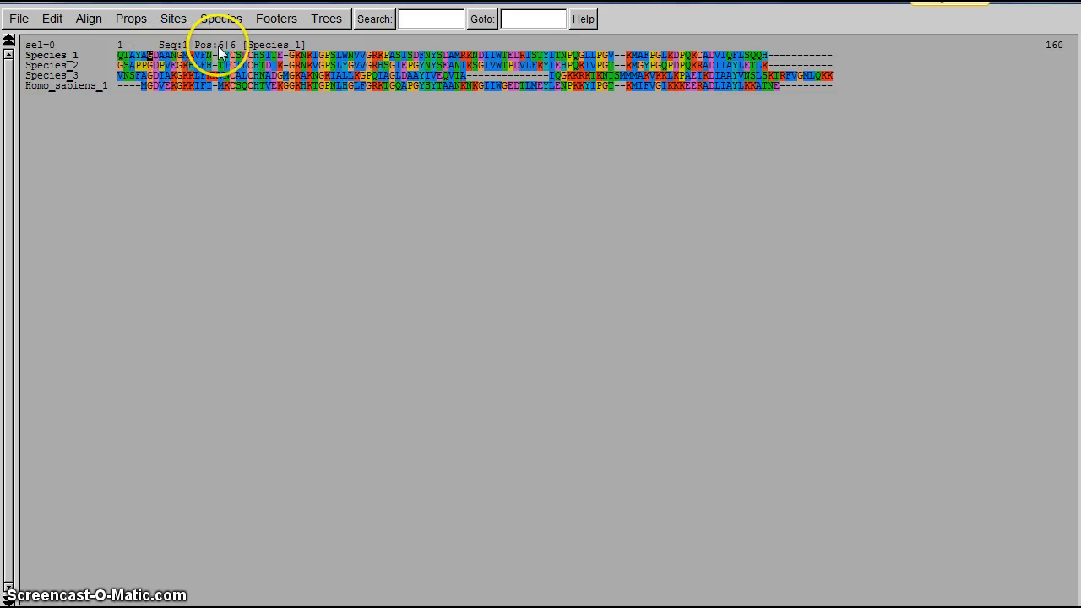
mouse_move(135, 61)
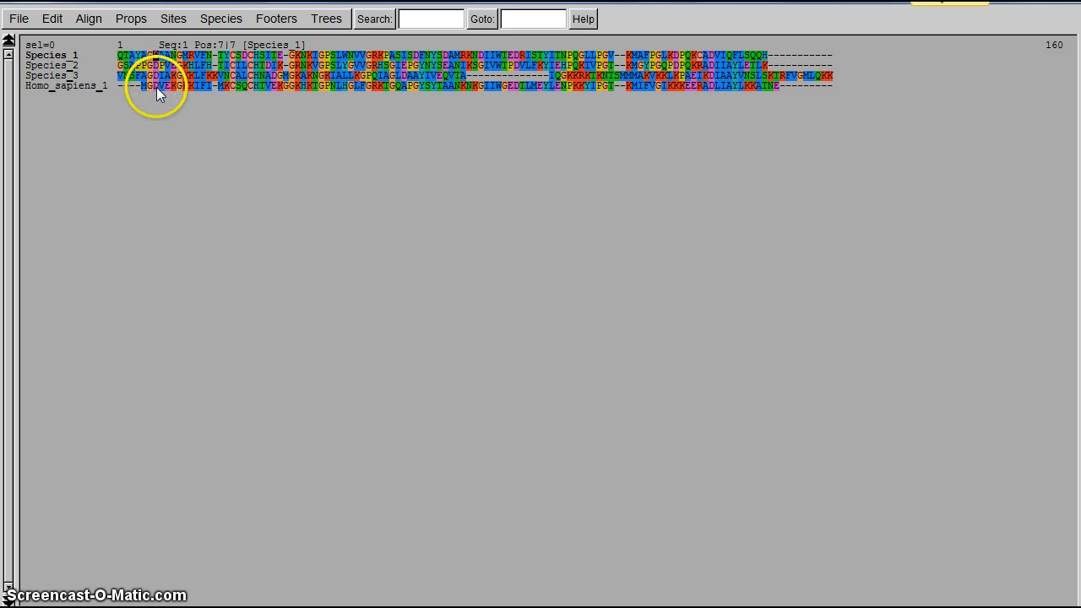
mouse_move(220, 47)
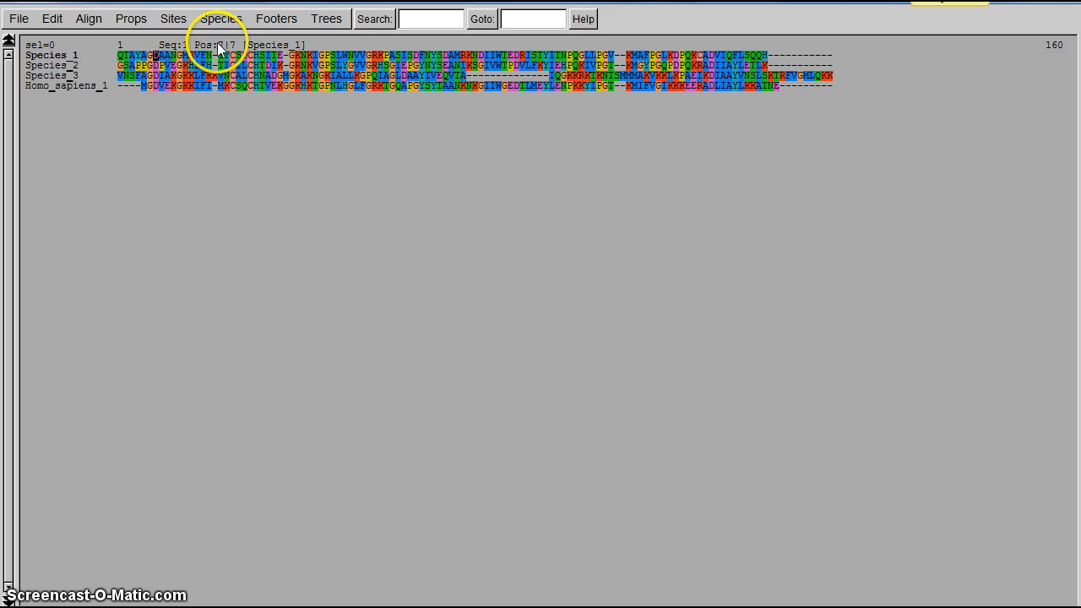
mouse_move(154, 103)
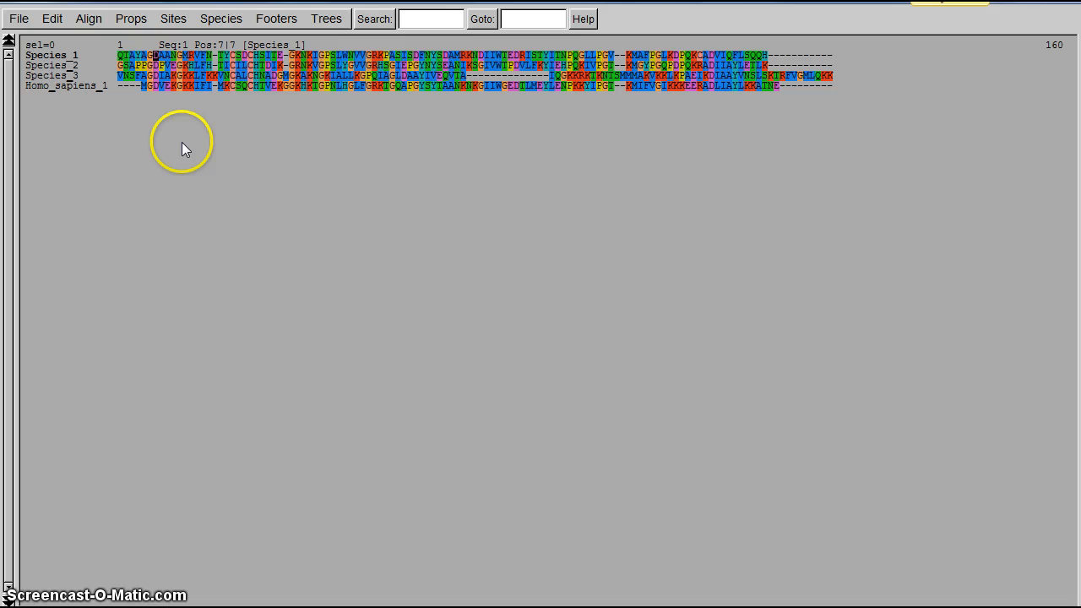
mouse_move(186, 148)
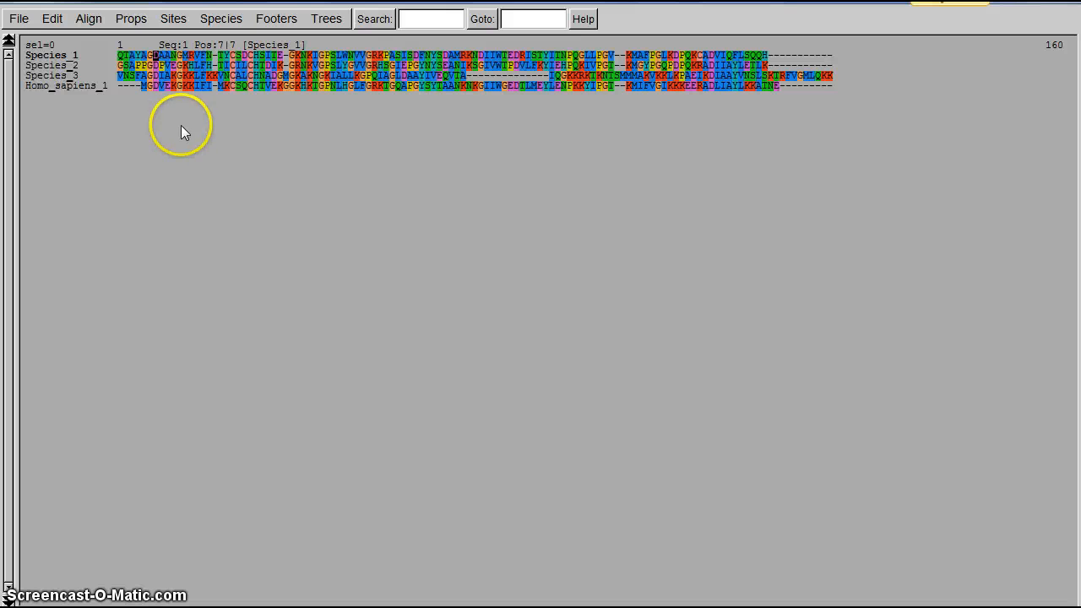
mouse_move(186, 132)
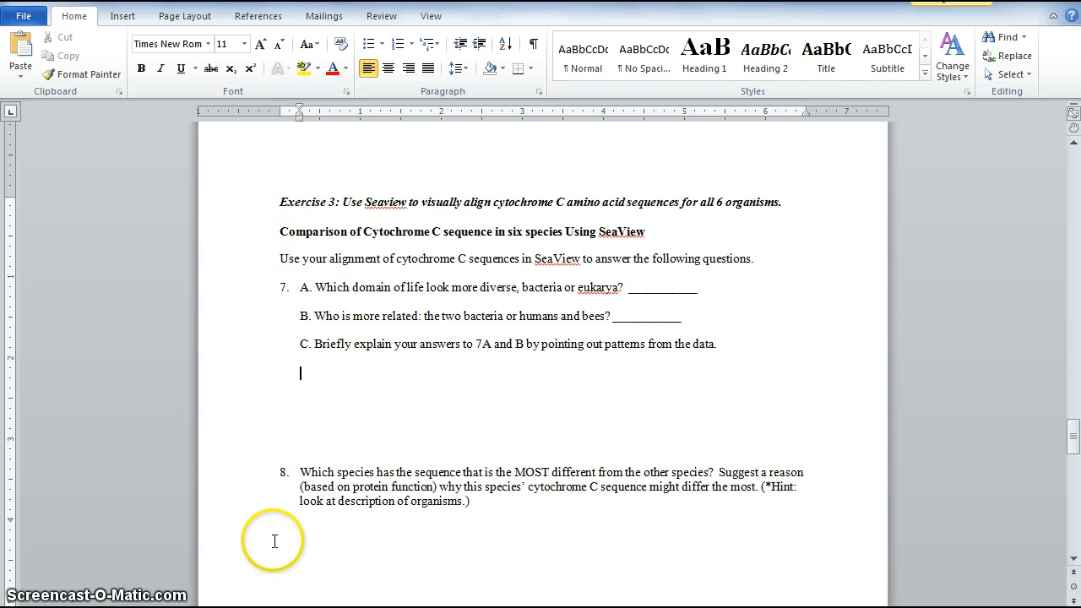
Step: Place the cursor in the answer space under question 7C of Exercise 3
scroll(up, 3)
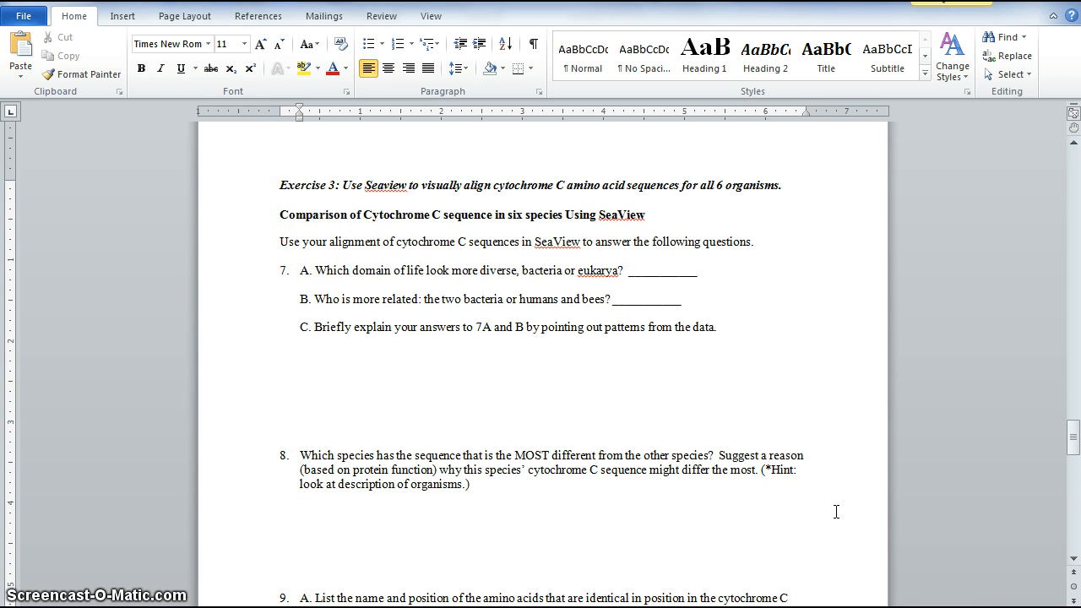
click(301, 356)
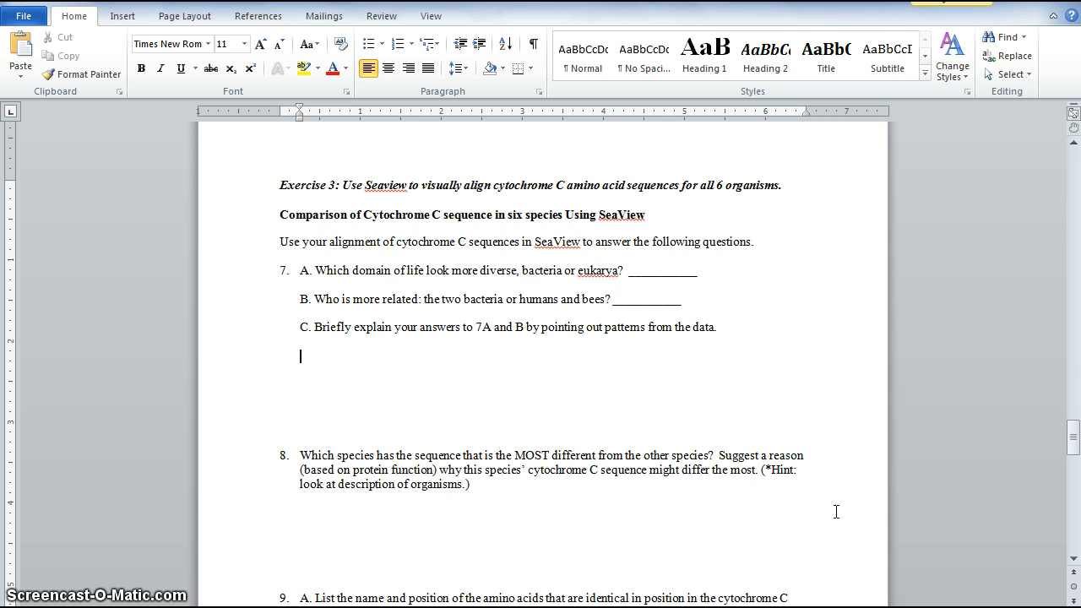
mouse_move(699, 538)
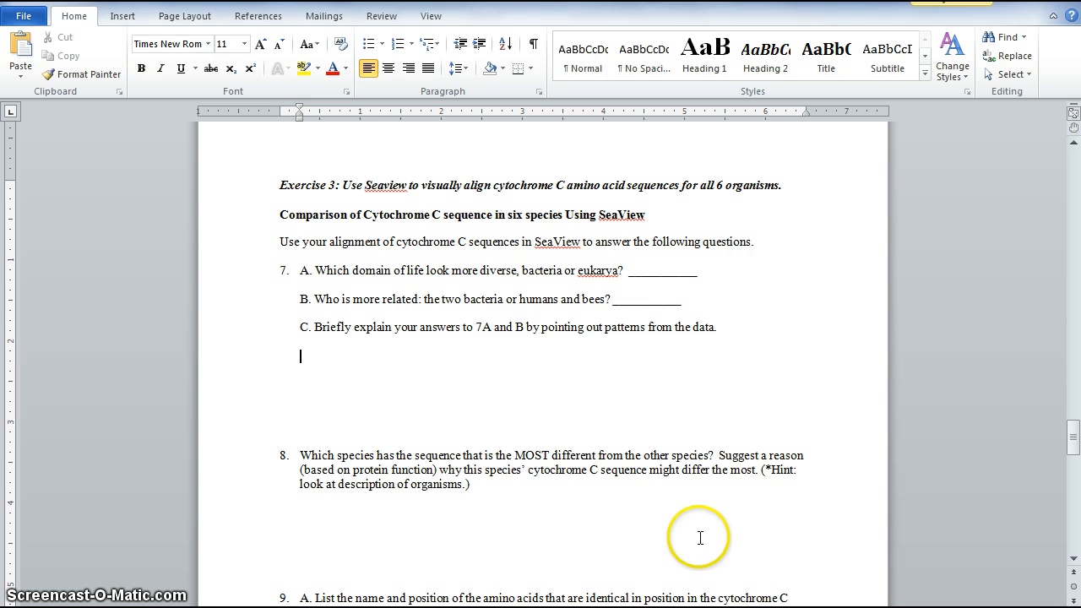